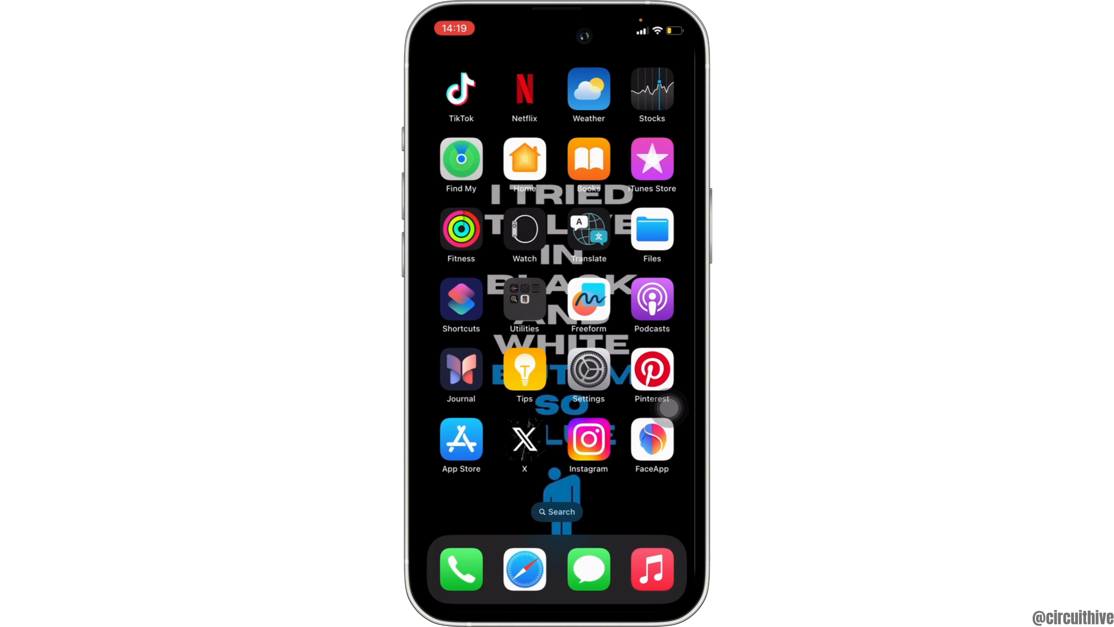
Go from the Home Screen into Settings > General and bring the reset and shut down options into view
{"action": "left_click", "coordinate": [588, 369]}
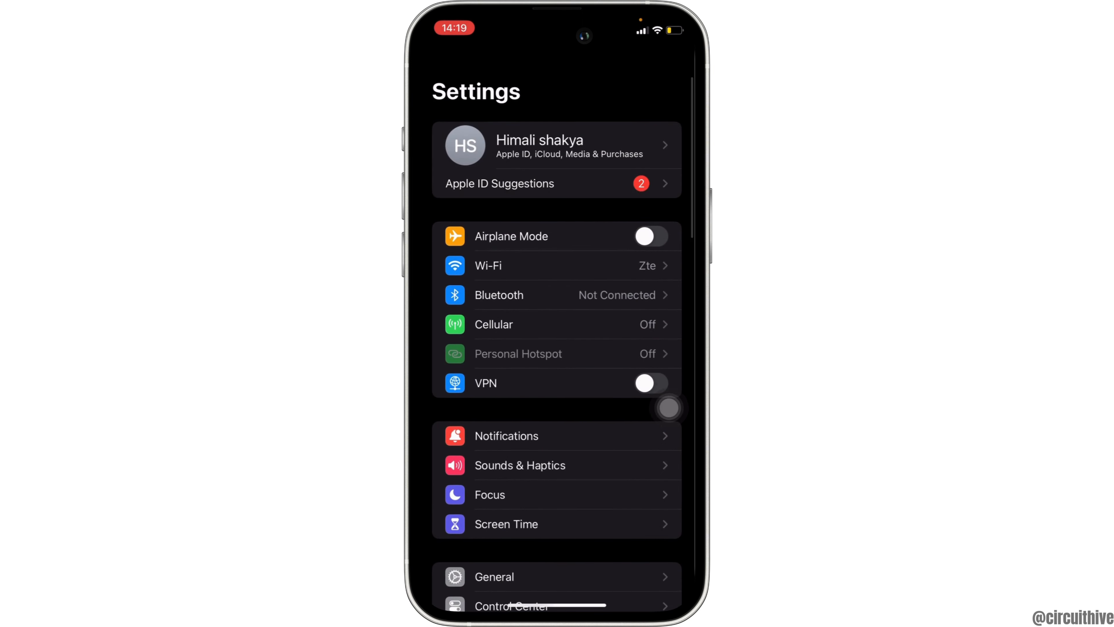
{"action": "scroll", "scroll_direction": "down", "scroll_amount": 3}
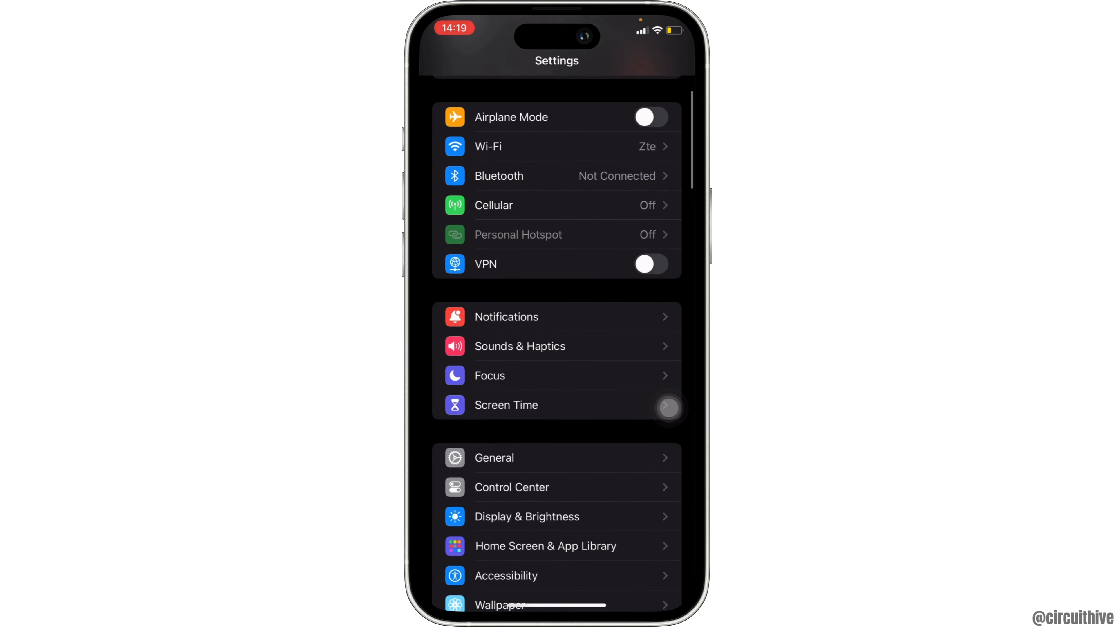
{"action": "left_click", "coordinate": [495, 457]}
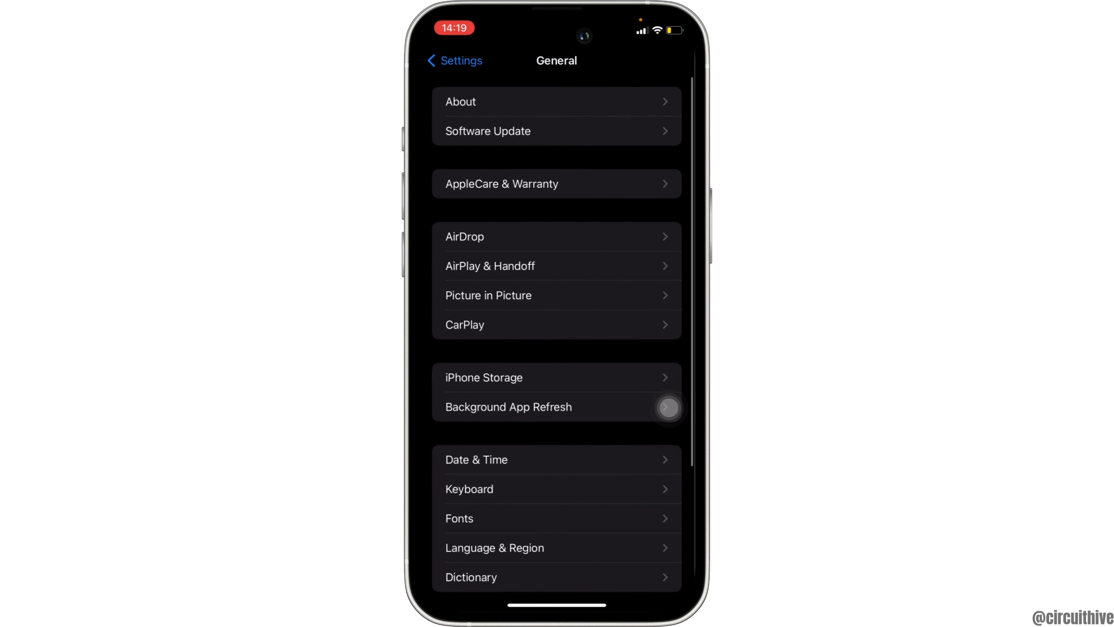
{"action": "scroll", "scroll_direction": "down", "scroll_amount": 3}
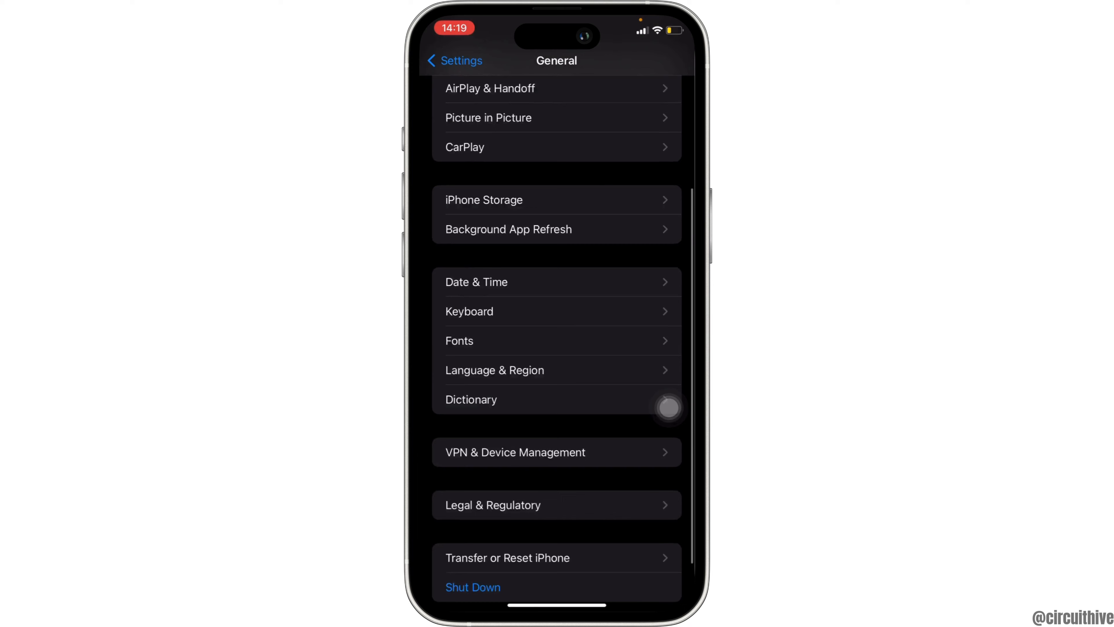
{"action": "scroll", "scroll_direction": "down", "scroll_amount": 3}
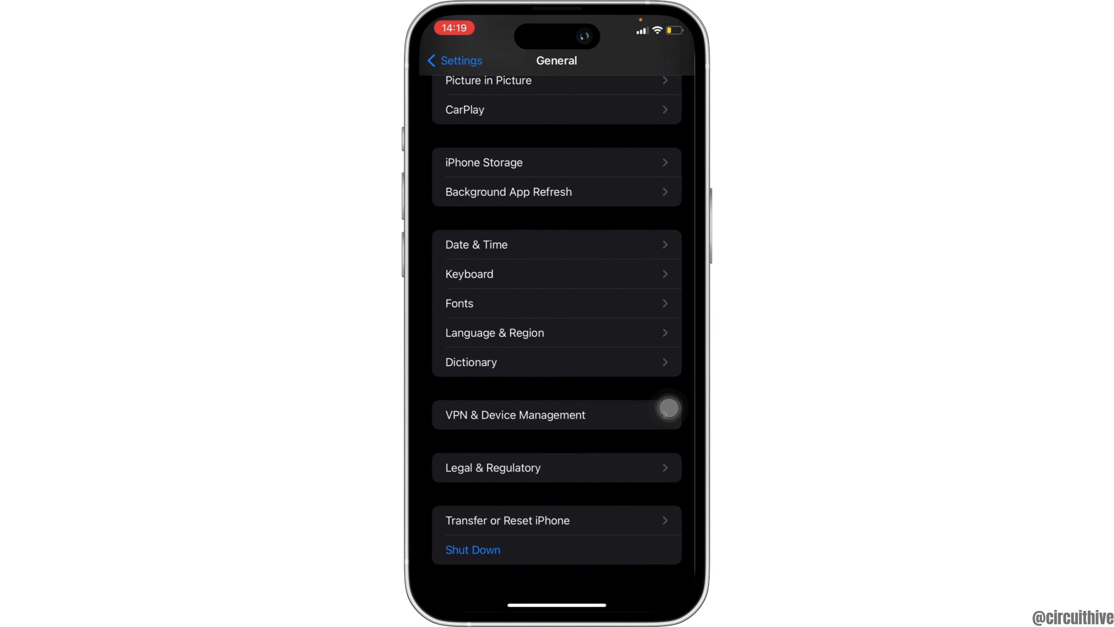
Bring up the Reset choices under Transfer or Reset iPhone, including Reset Network Settings
{"action": "left_click", "coordinate": [507, 519]}
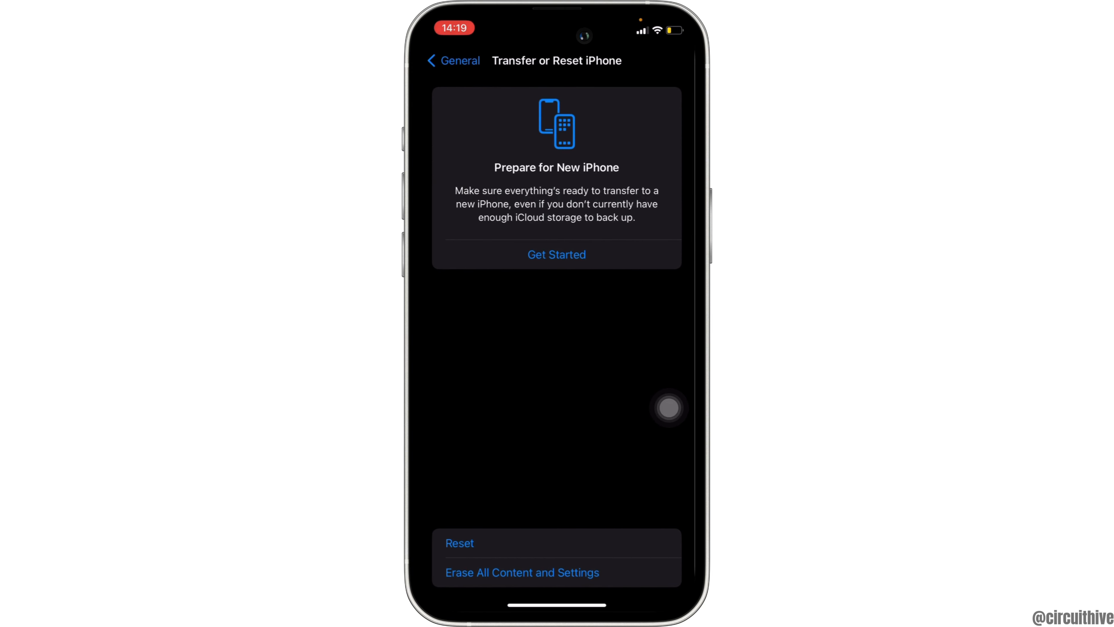
{"action": "left_click", "coordinate": [460, 543]}
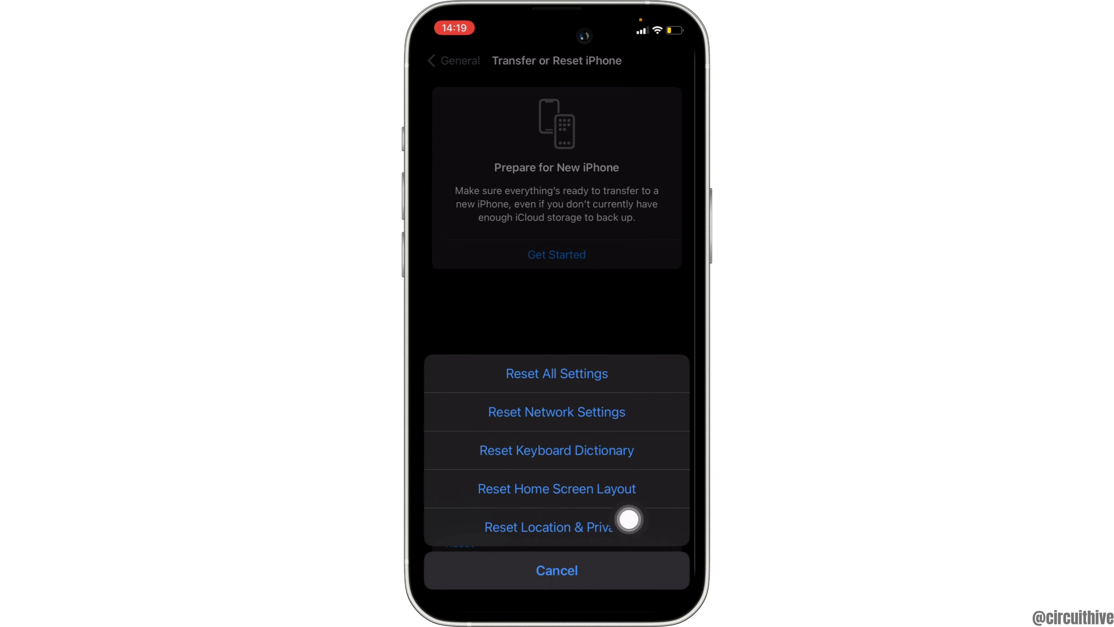
{"action": "mouse_move", "coordinate": [666, 375]}
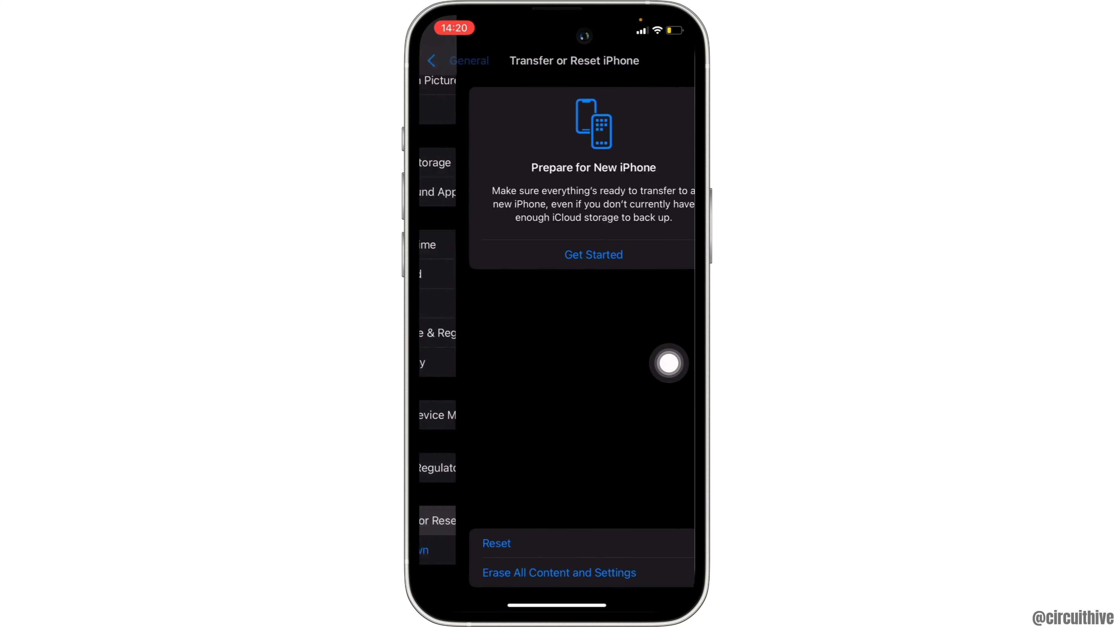
Confirm Wi-Fi is on and connected to Zte, then return to the General page
{"action": "left_click", "coordinate": [433, 61]}
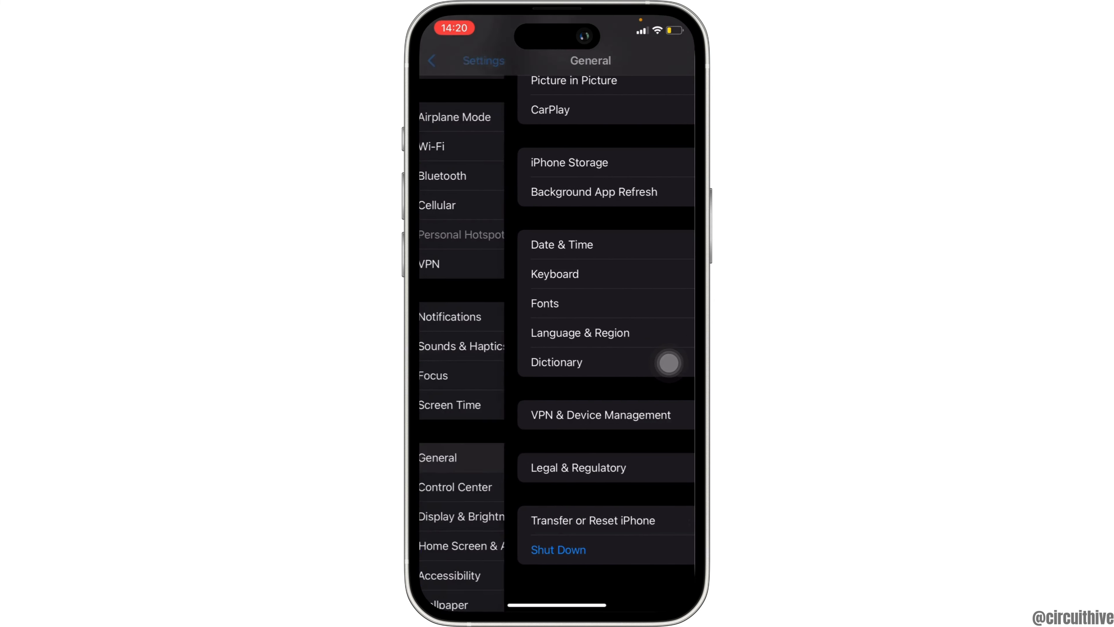
{"action": "left_click", "coordinate": [432, 60]}
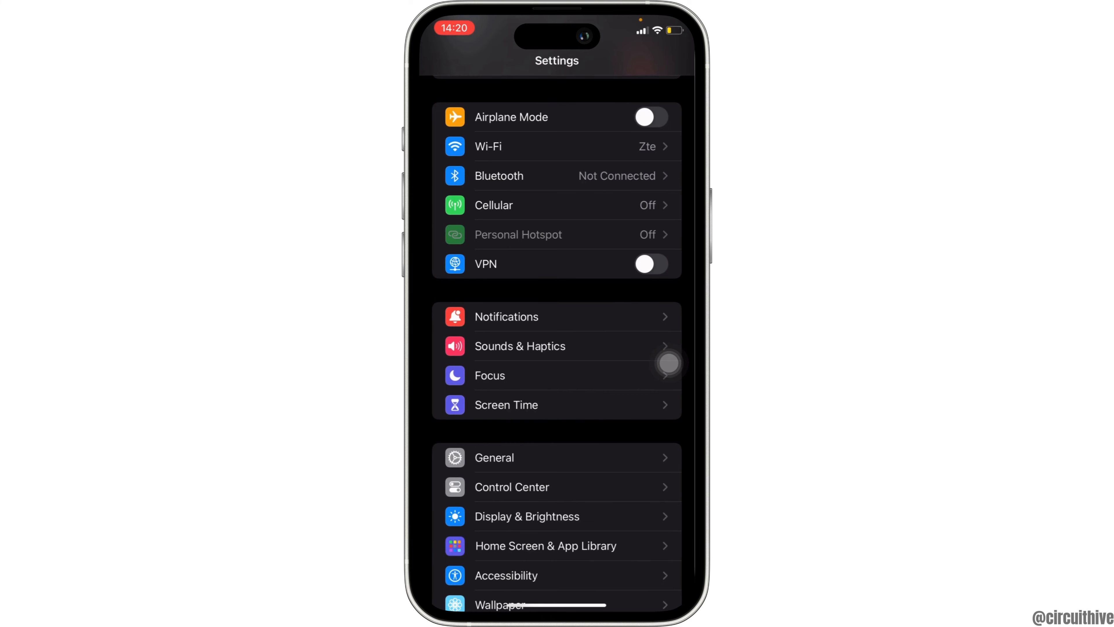
{"action": "scroll", "scroll_direction": "down", "scroll_amount": 3}
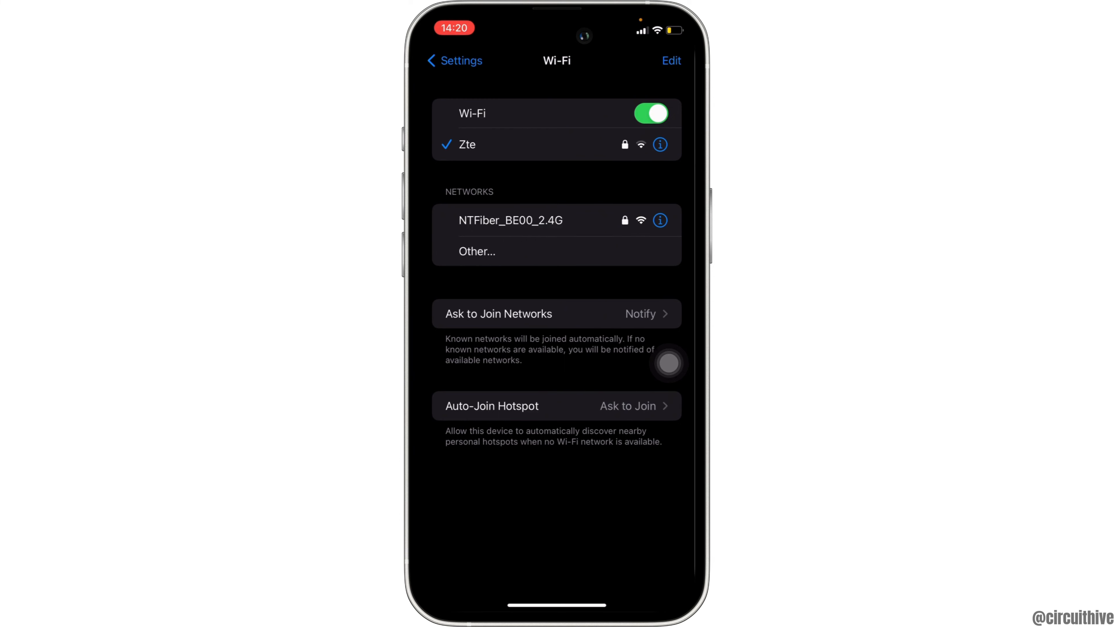
{"action": "left_click", "coordinate": [454, 60]}
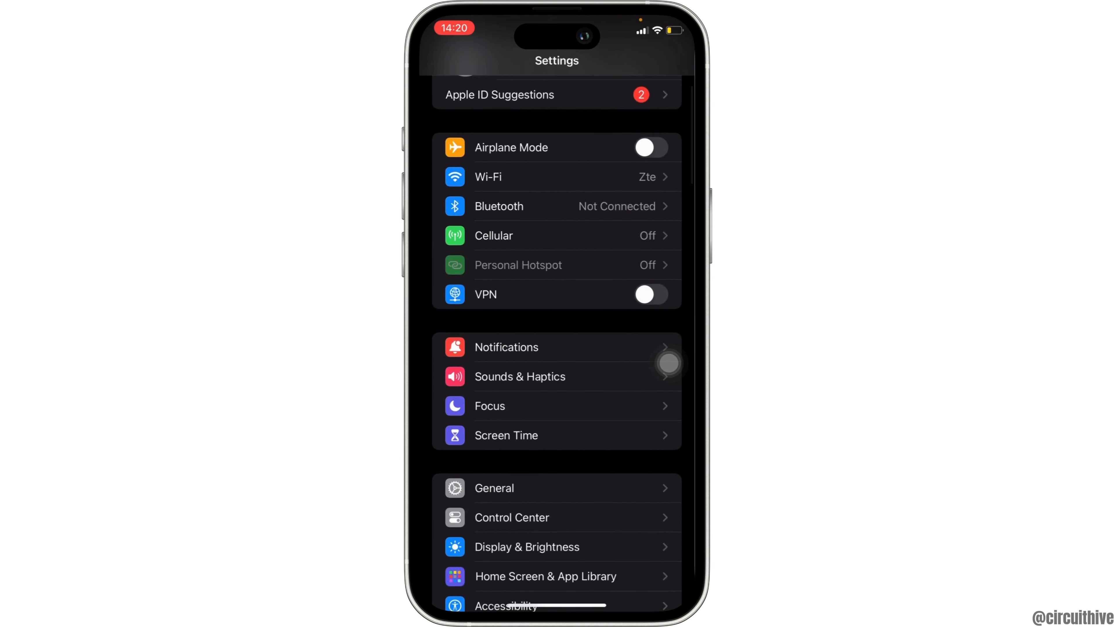
{"action": "left_click", "coordinate": [494, 487]}
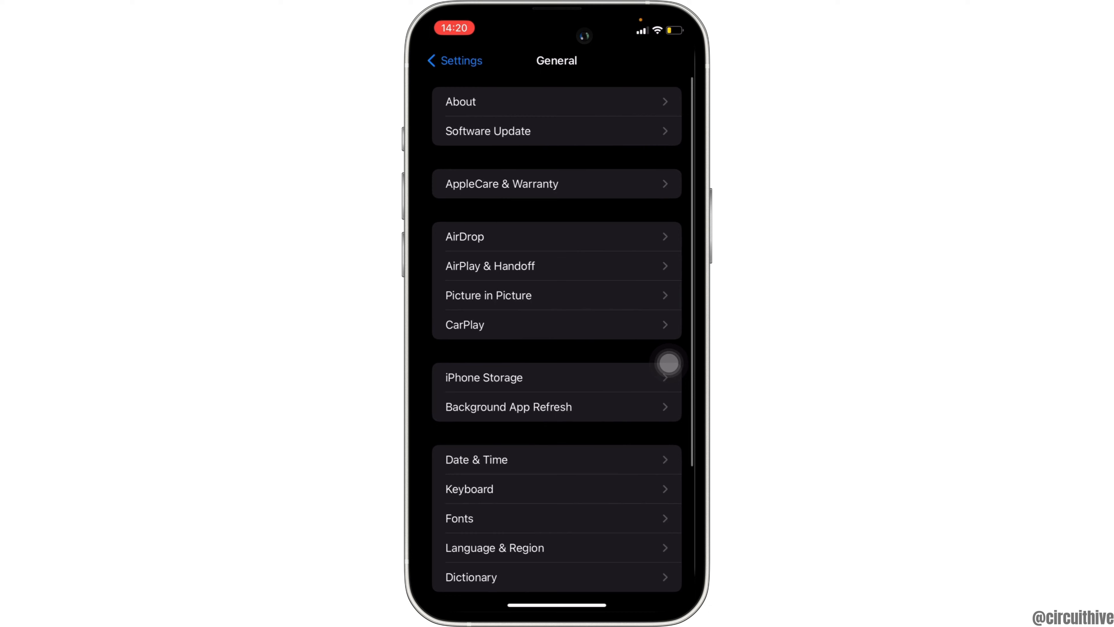
Verify Date & Time is set automatically with 24-hour time, then return to General
{"action": "left_click", "coordinate": [476, 460]}
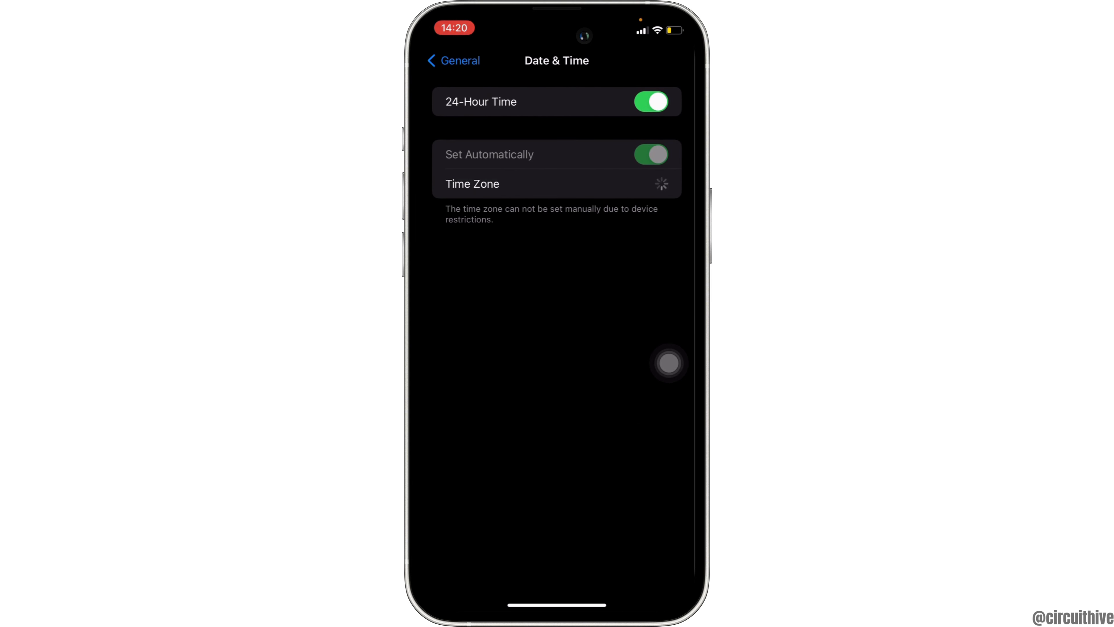
{"action": "left_click", "coordinate": [453, 61]}
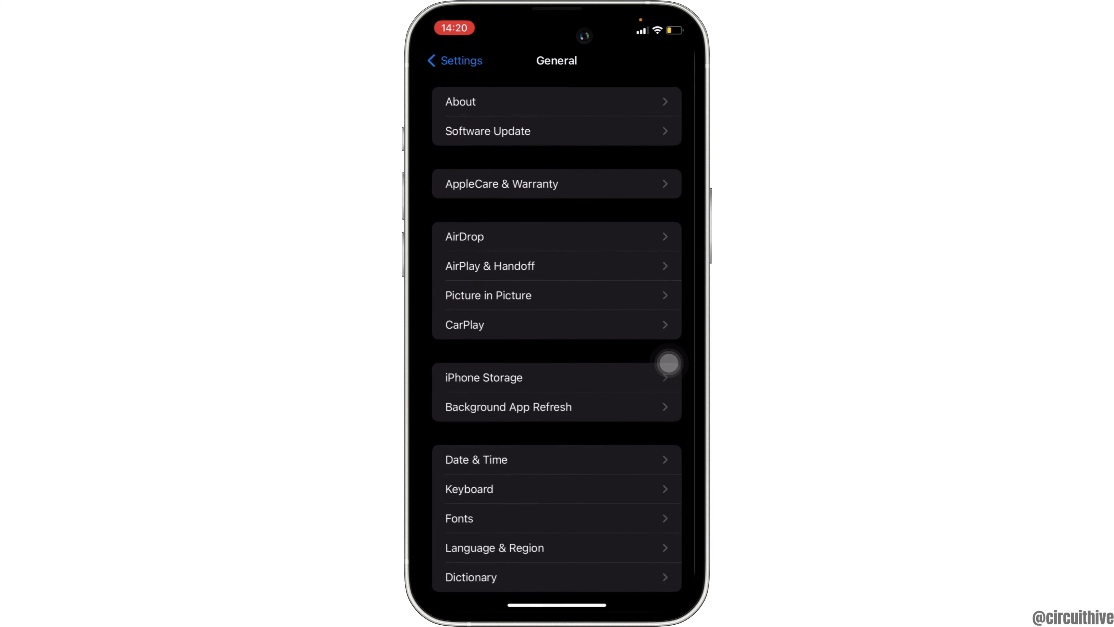
Shut down the iPhone via slide to power off, then unlock the restarted phone to the Home Screen
{"action": "scroll", "scroll_direction": "down", "scroll_amount": 3}
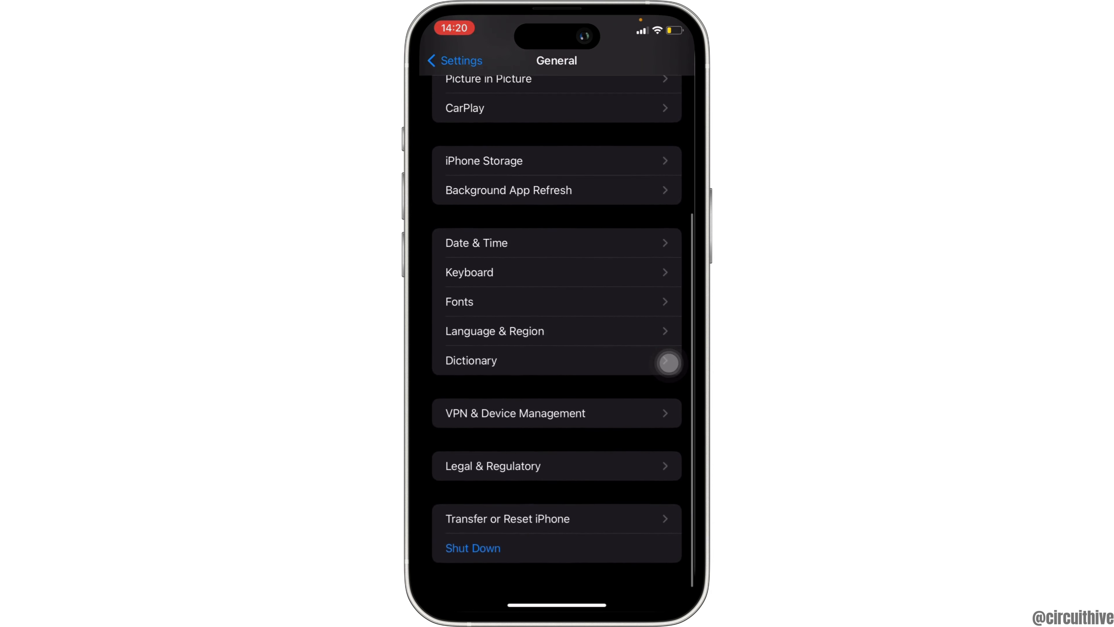
{"action": "left_click", "coordinate": [473, 548]}
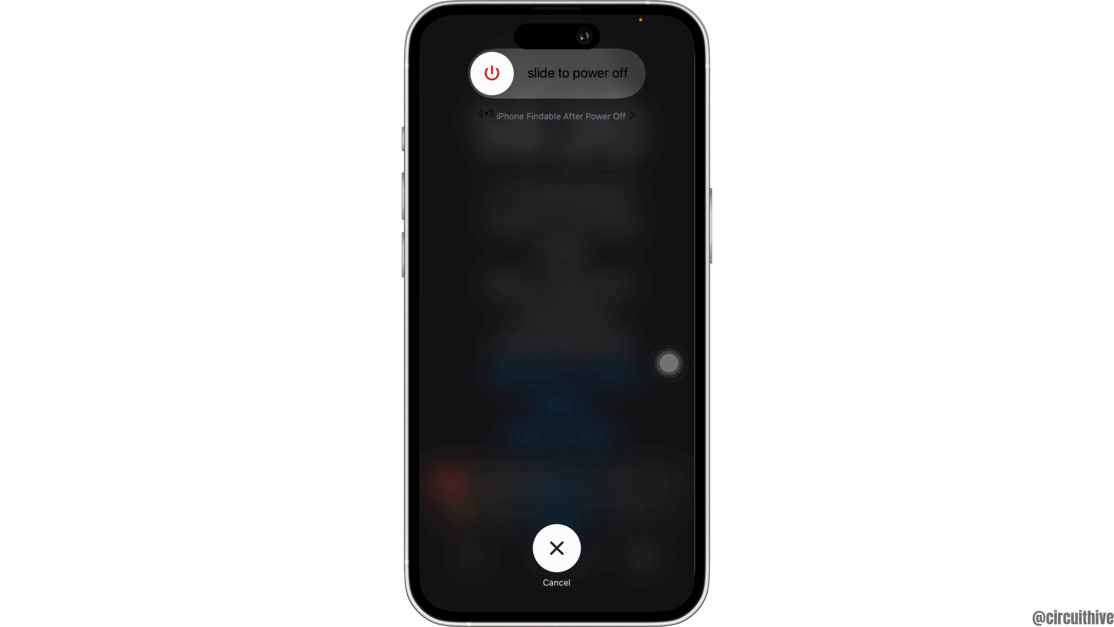
{"action": "left_click_drag", "start_coordinate": [492, 73], "coordinate": [618, 73]}
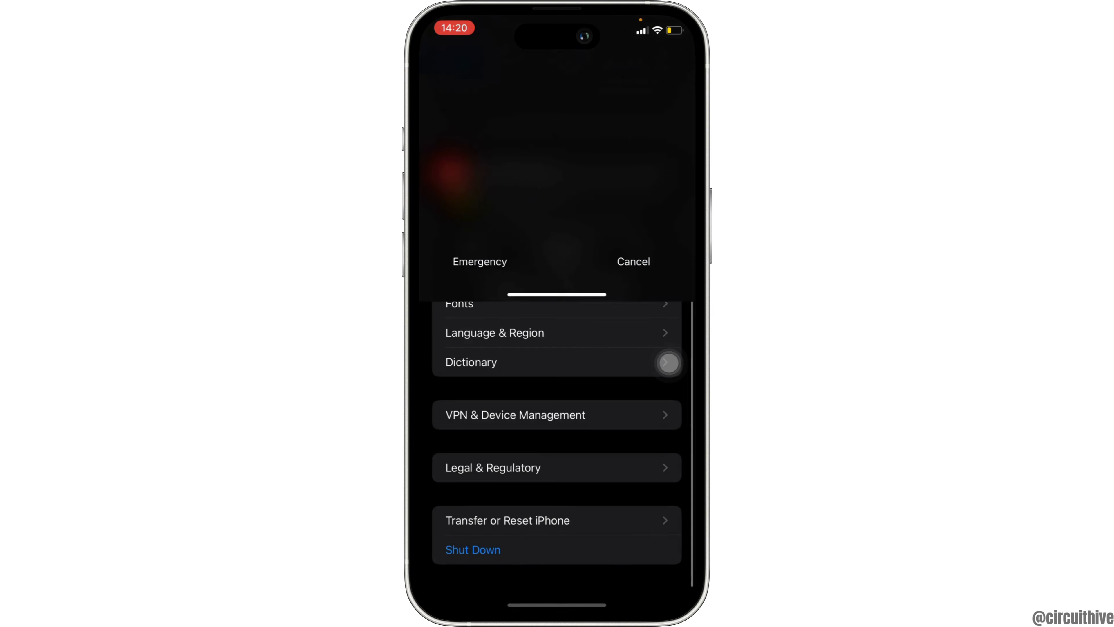
{"action": "left_click", "coordinate": [634, 261]}
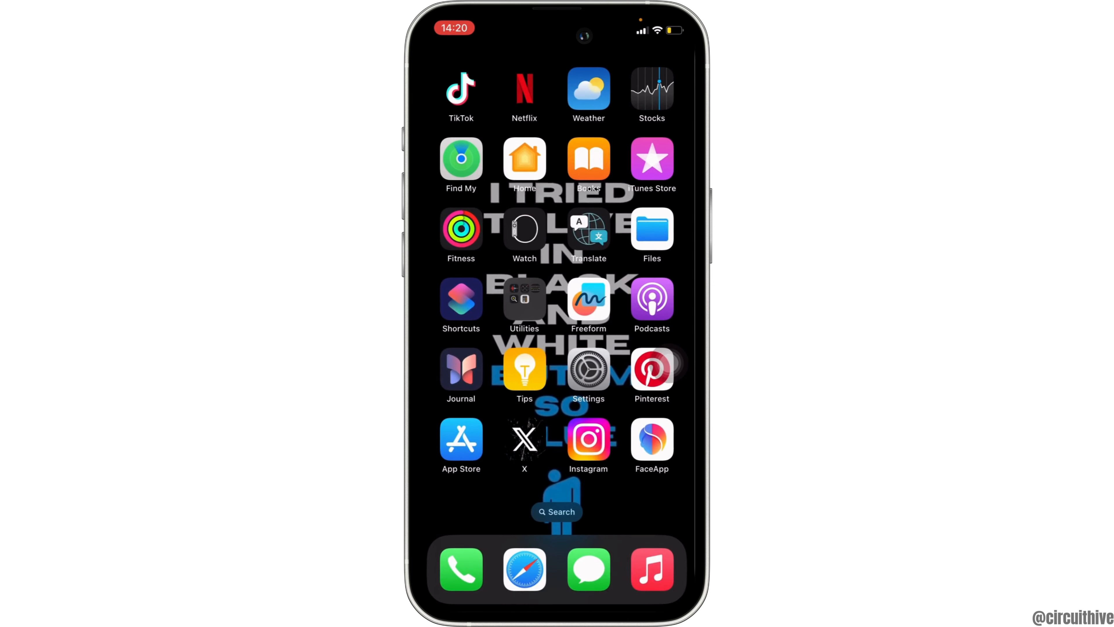